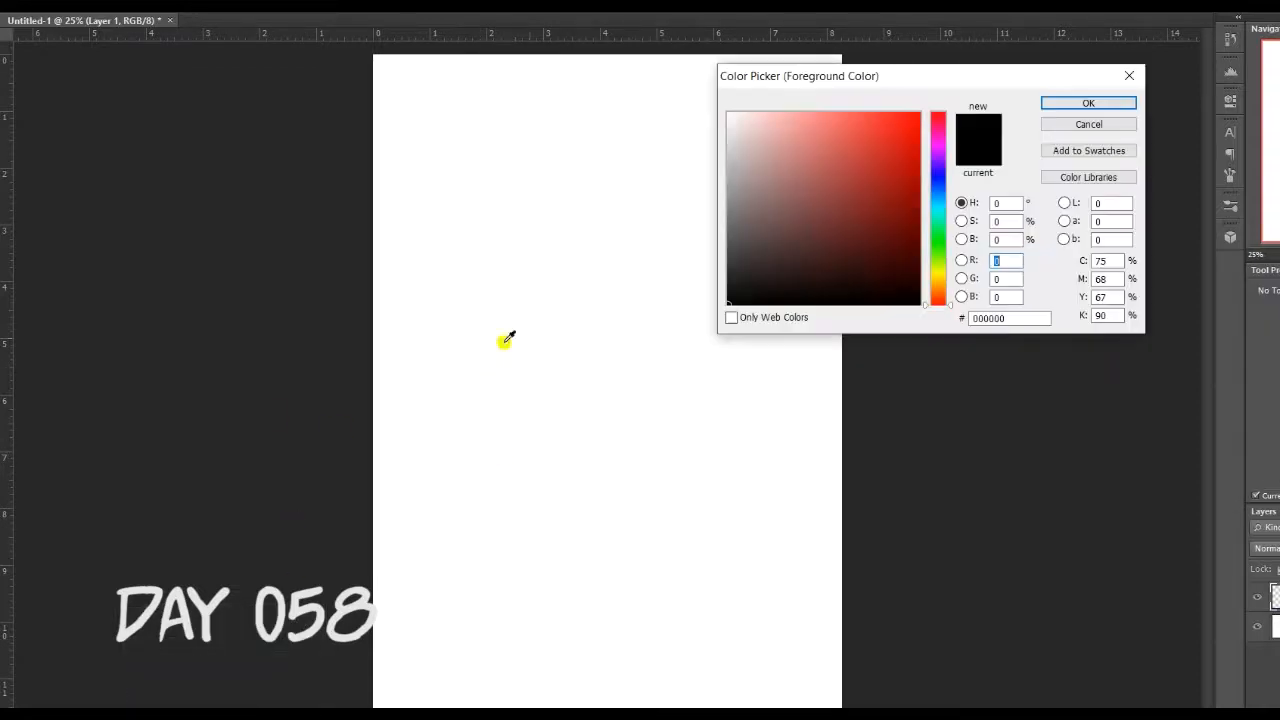
# Step: Choose the light-blue sketch colour and dismiss the no-layers-selected warning before drawing frames
pyautogui.click(1088, 104)
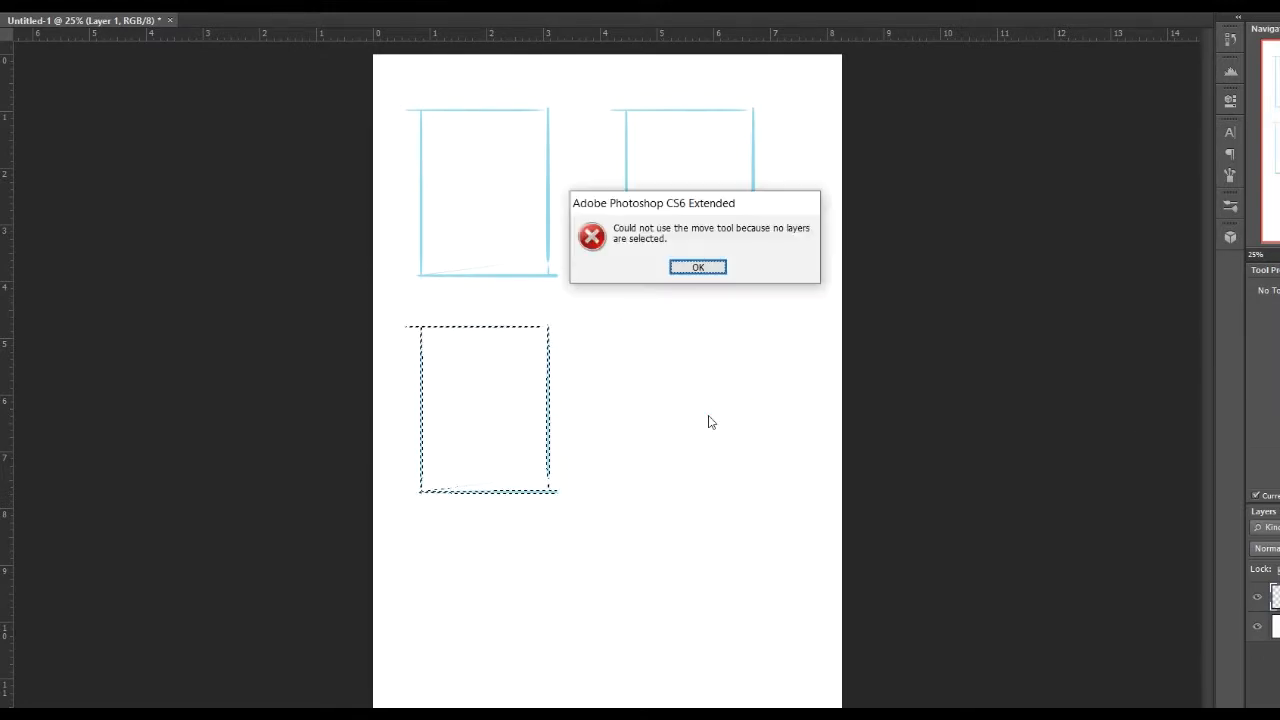
pyautogui.click(698, 268)
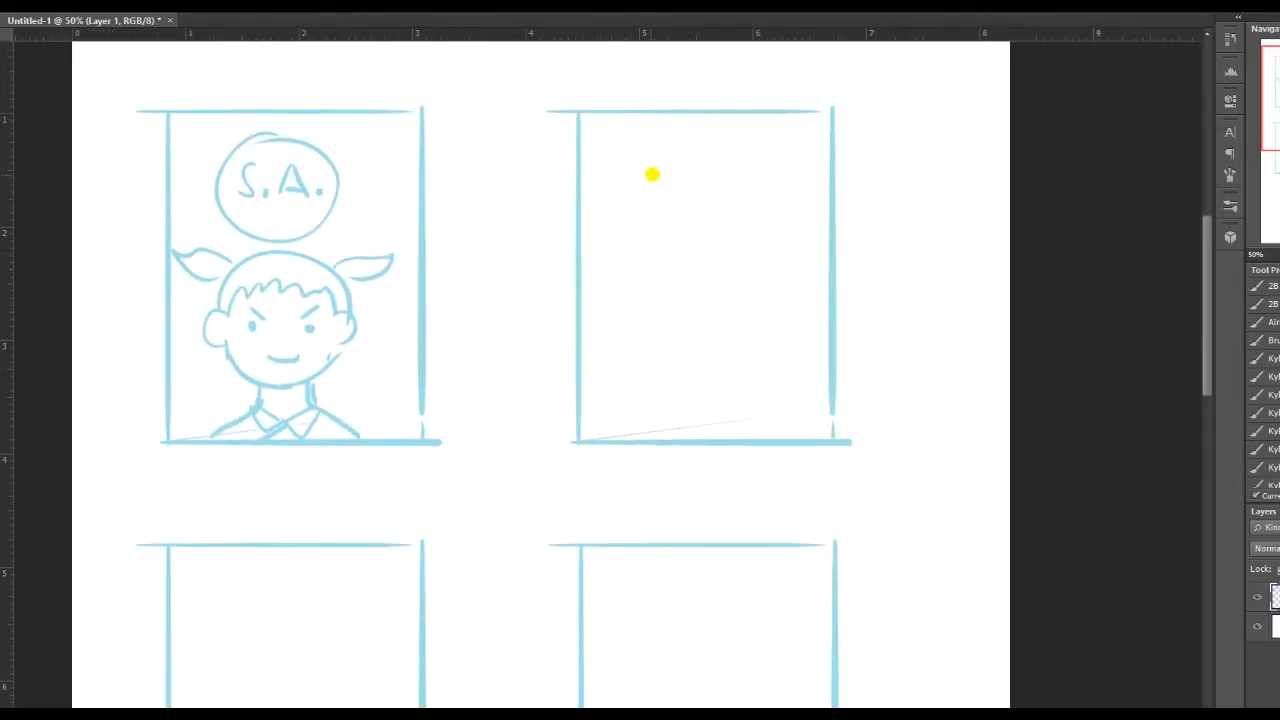
# Step: Draw the S.A. badge with a horned figure and companion posing on a rock in frame two
pyautogui.moveTo(650, 176); pyautogui.dragTo(620, 420)
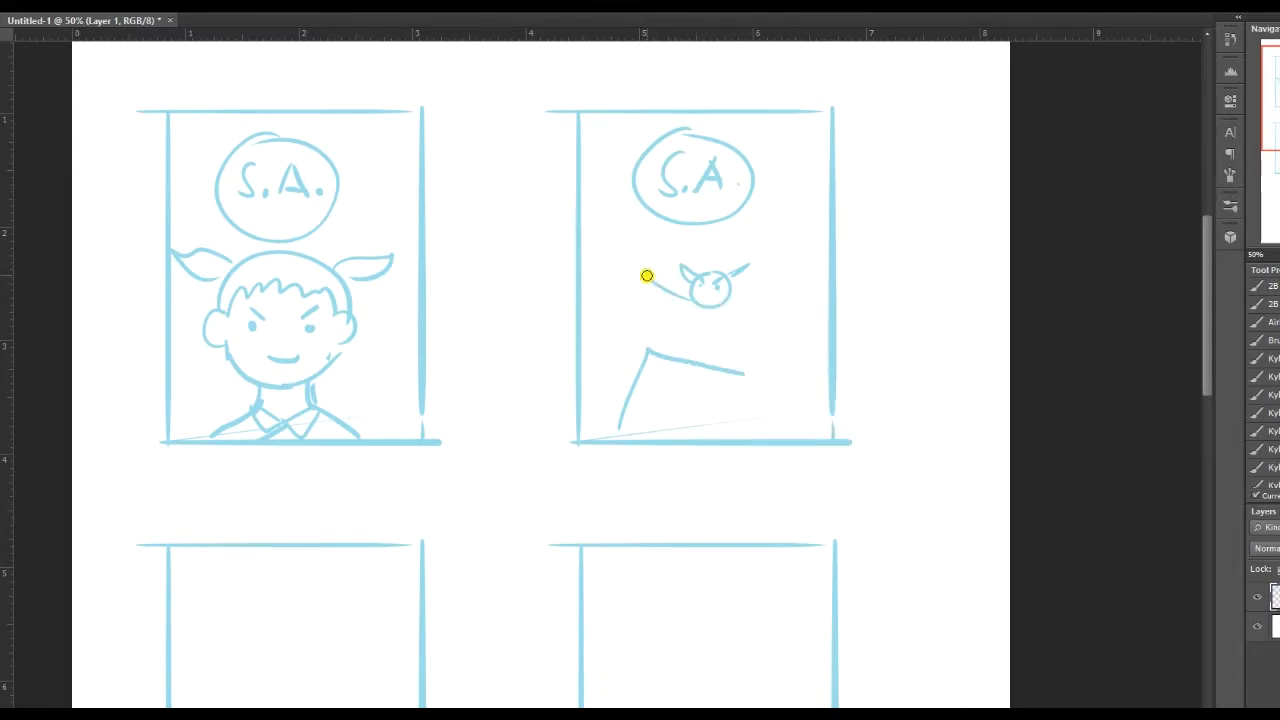
pyautogui.moveTo(648, 276); pyautogui.dragTo(712, 348)
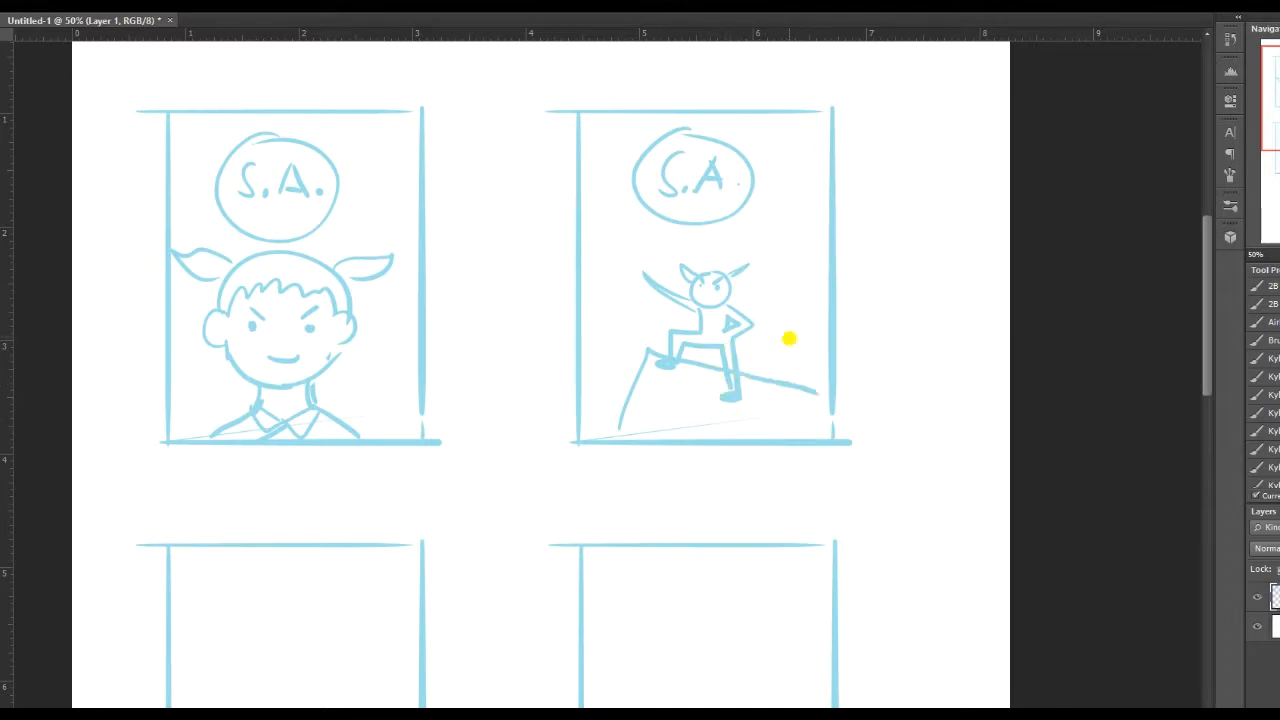
pyautogui.moveTo(790, 338); pyautogui.dragTo(800, 316)
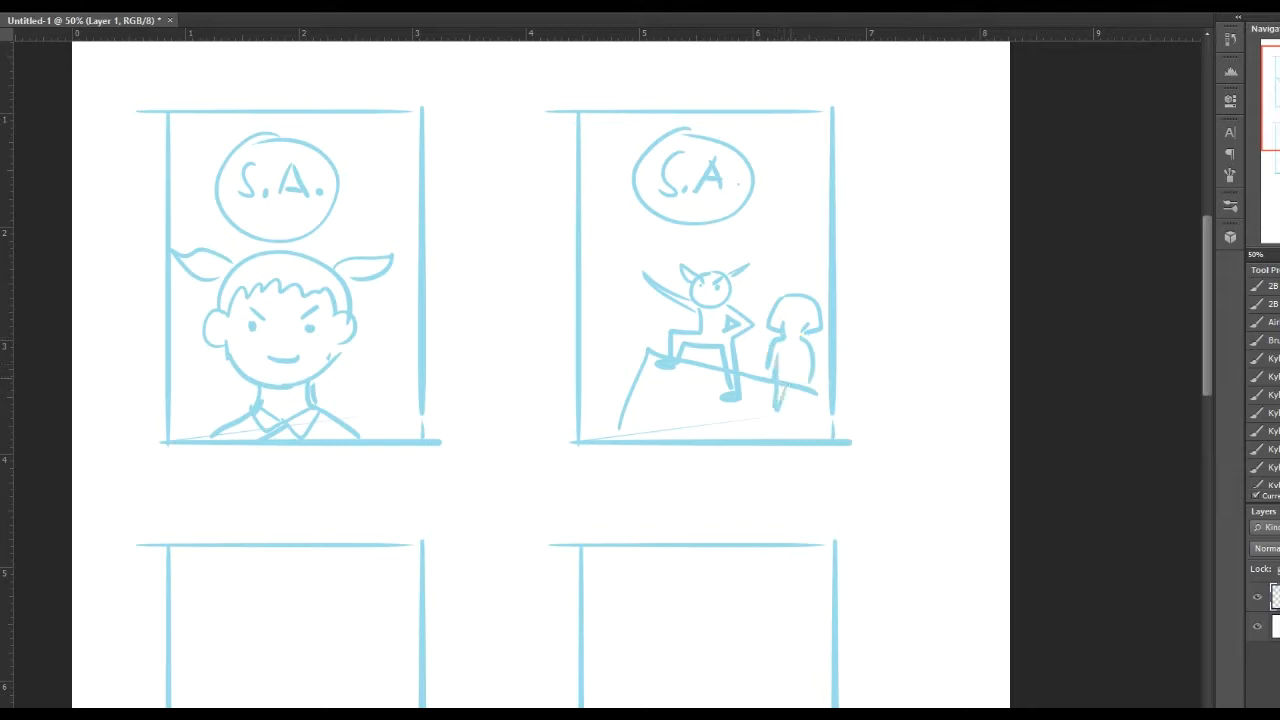
pyautogui.click(740, 368)
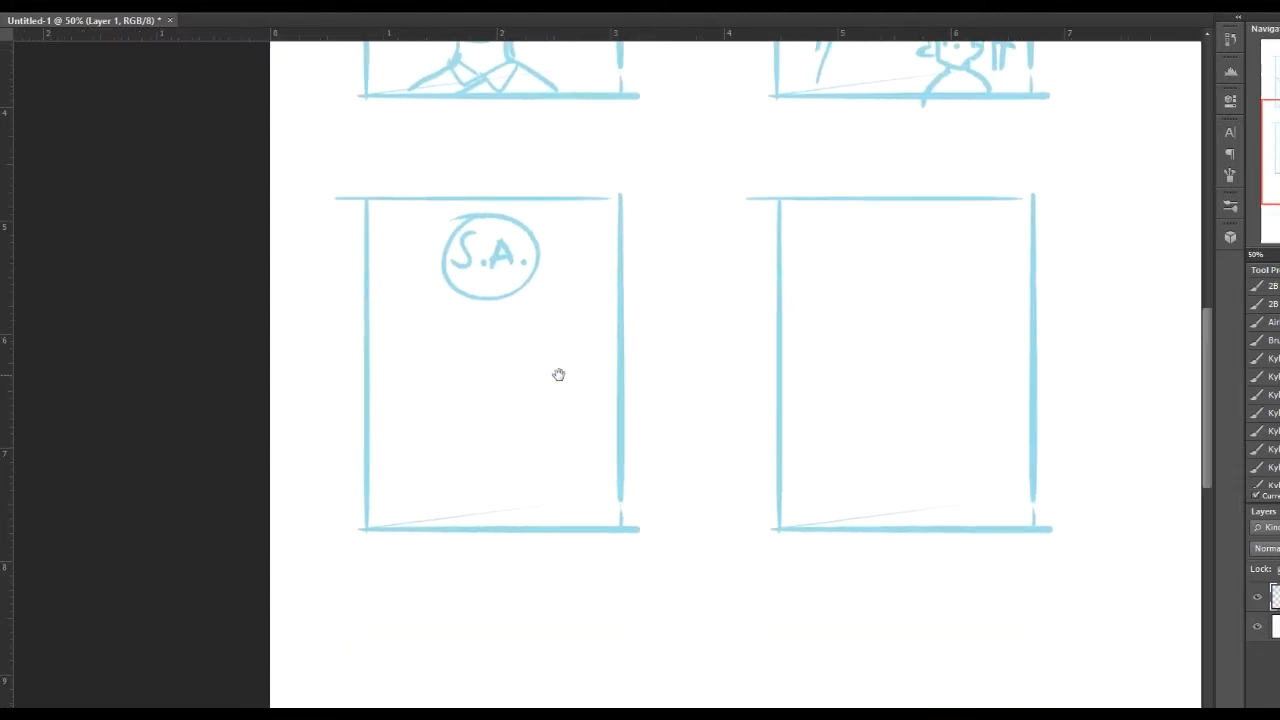
# Step: Draw the ground line under the badge in the third thumbnail for the walking figures
pyautogui.scroll(3)
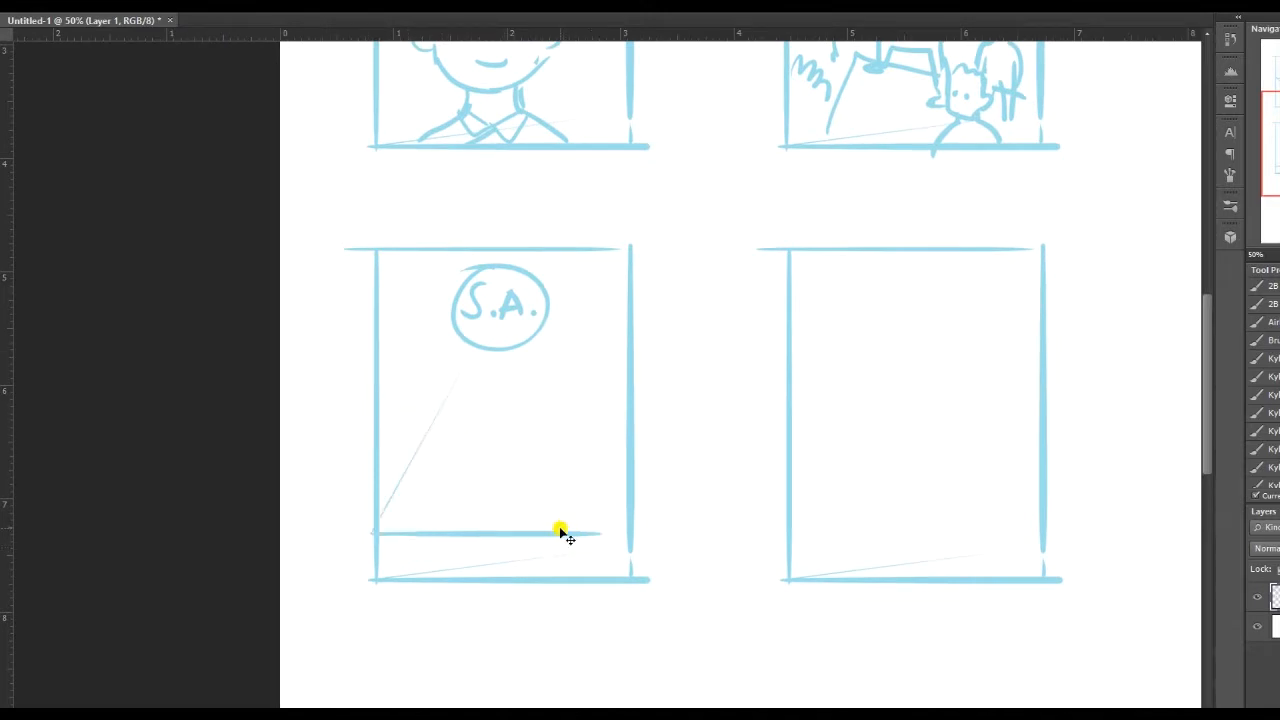
pyautogui.moveTo(560, 536); pyautogui.dragTo(416, 420)
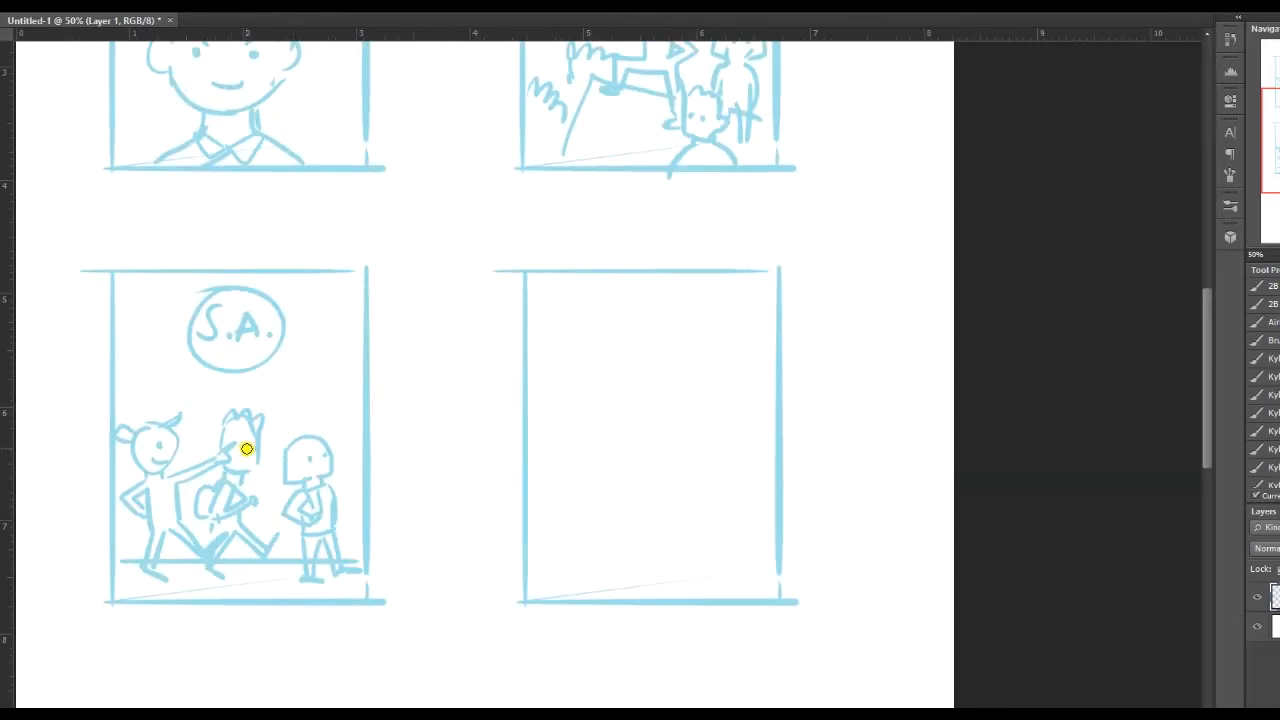
pyautogui.moveTo(658, 376)
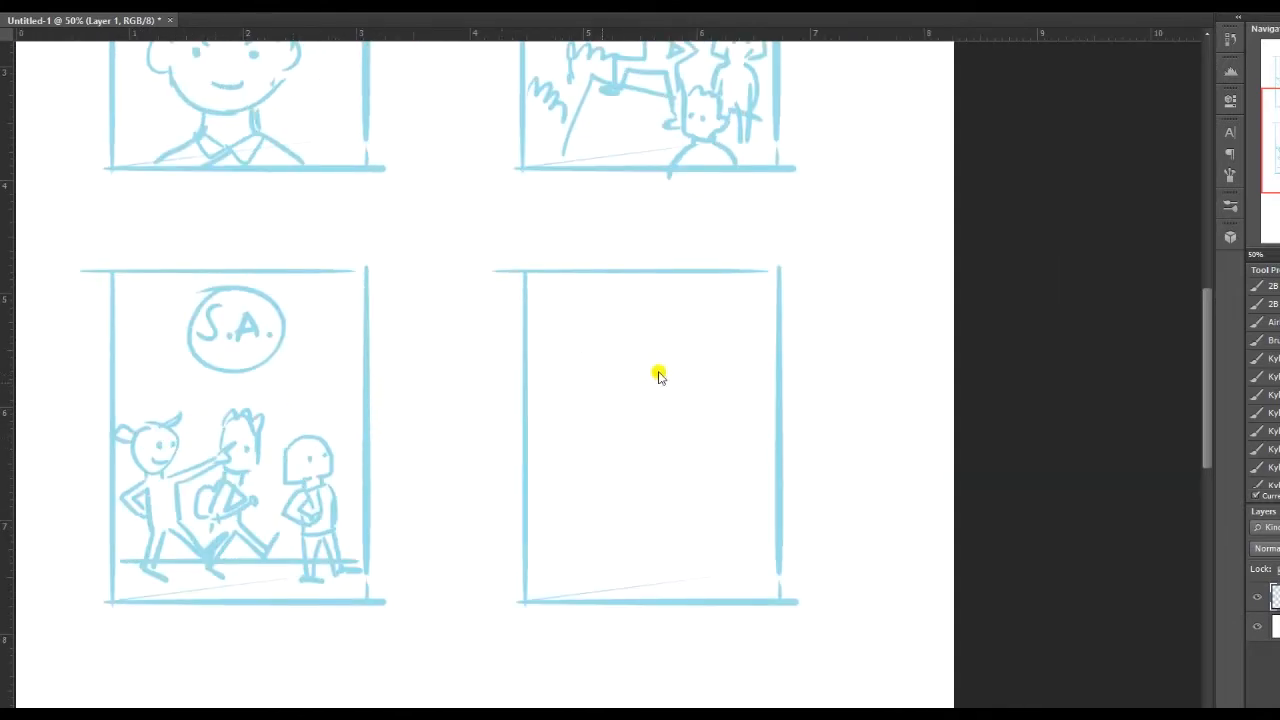
# Step: Save the file as Cover in Documents > comics > Scouts Adventures
pyautogui.click(744, 122)
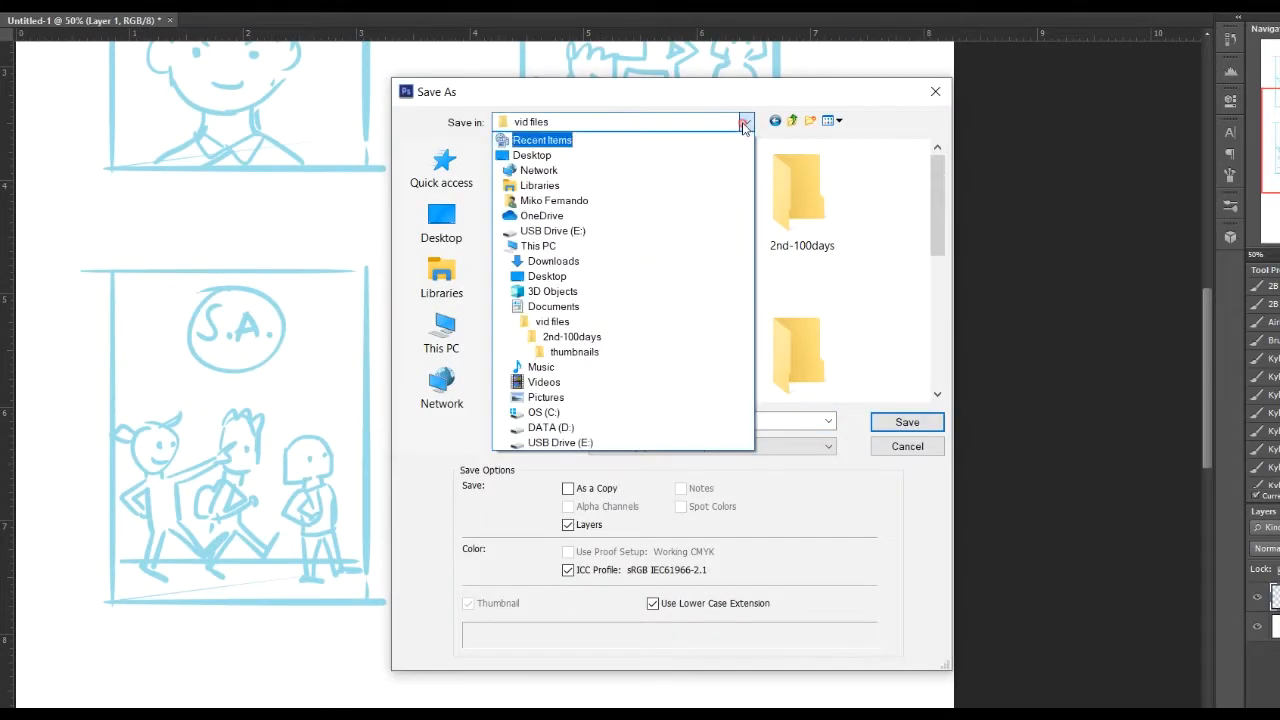
pyautogui.click(552, 306)
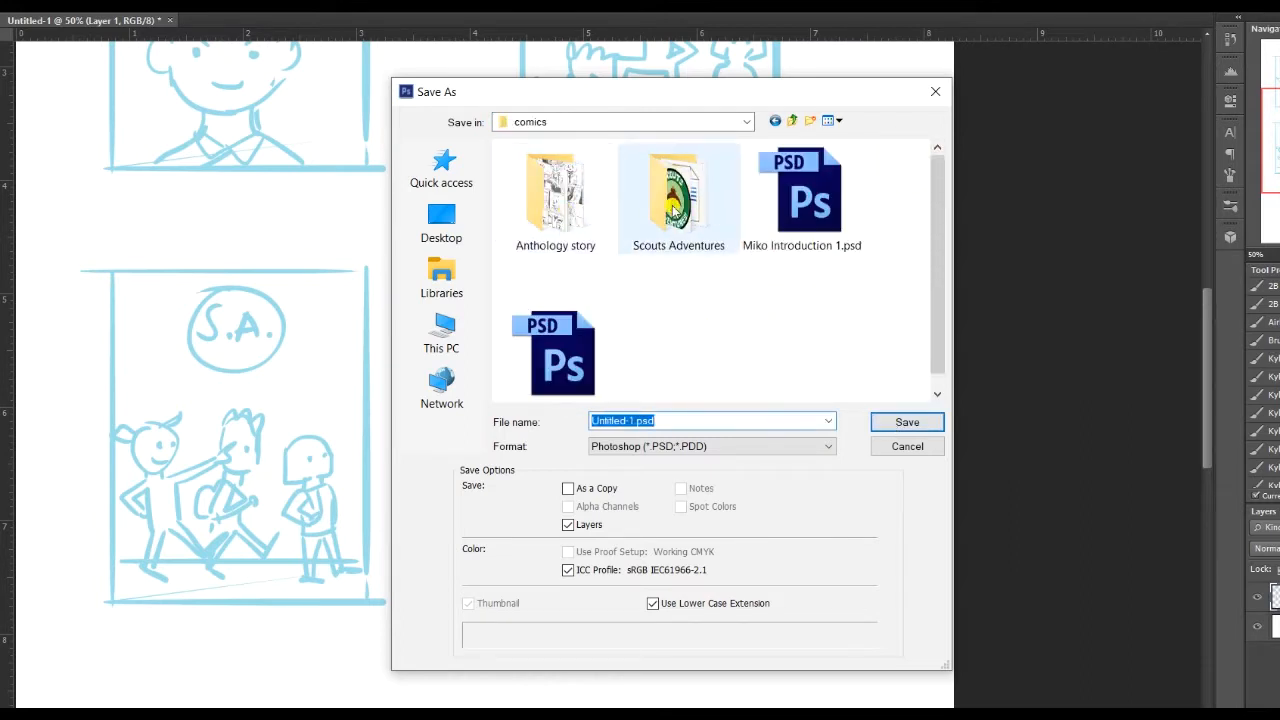
pyautogui.doubleClick(678, 190)
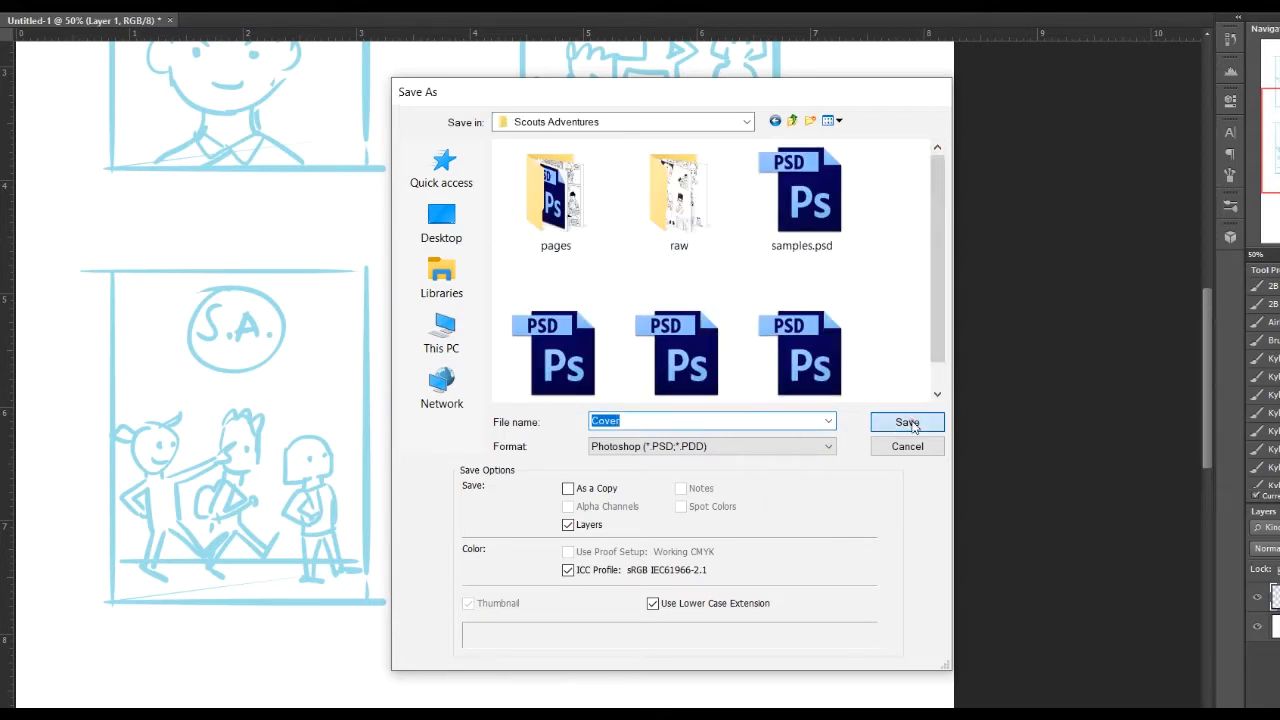
pyautogui.click(906, 420)
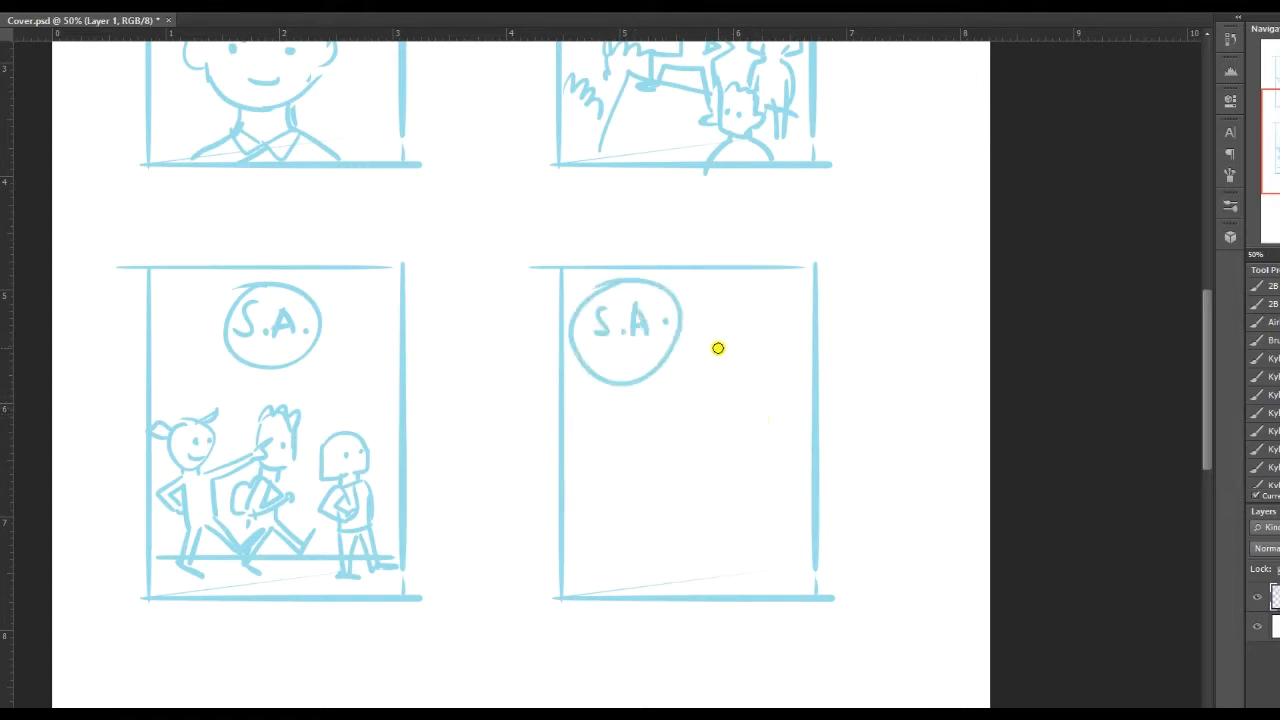
pyautogui.moveTo(648, 422)
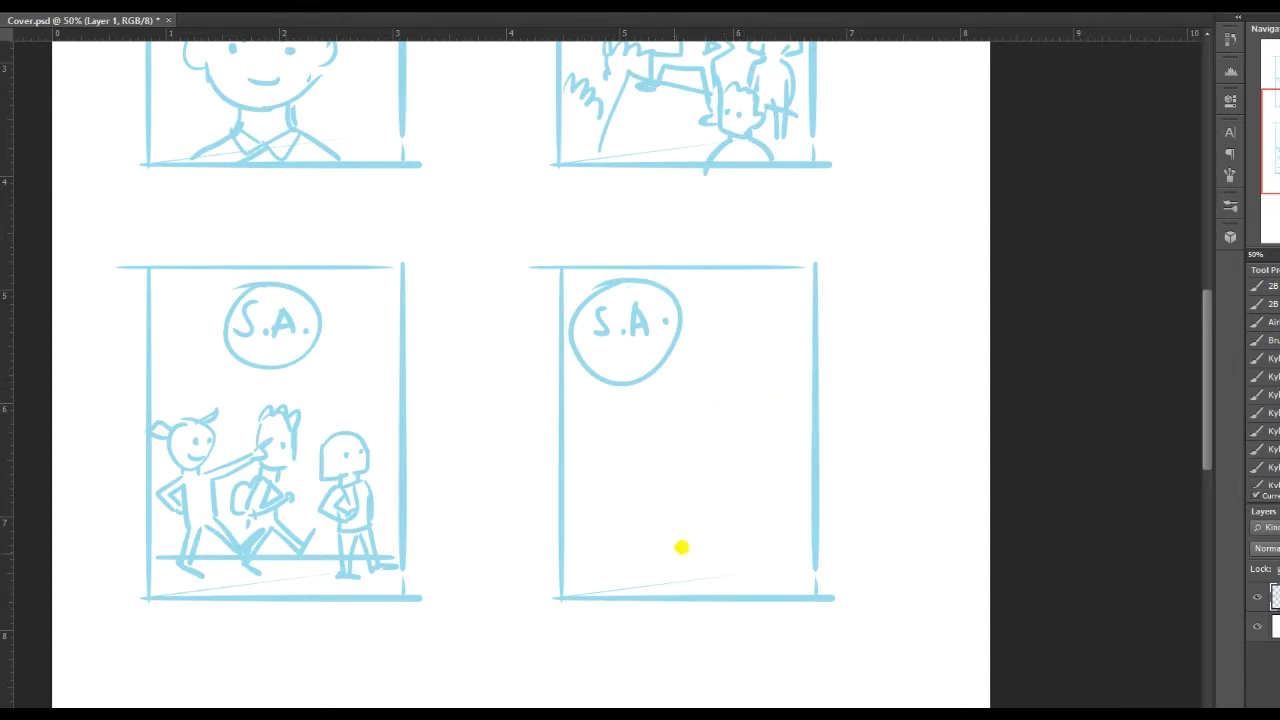
# Step: Sketch a figure and a large face with hair detail at the fourth frame's right edge
pyautogui.moveTo(682, 548); pyautogui.dragTo(794, 312)
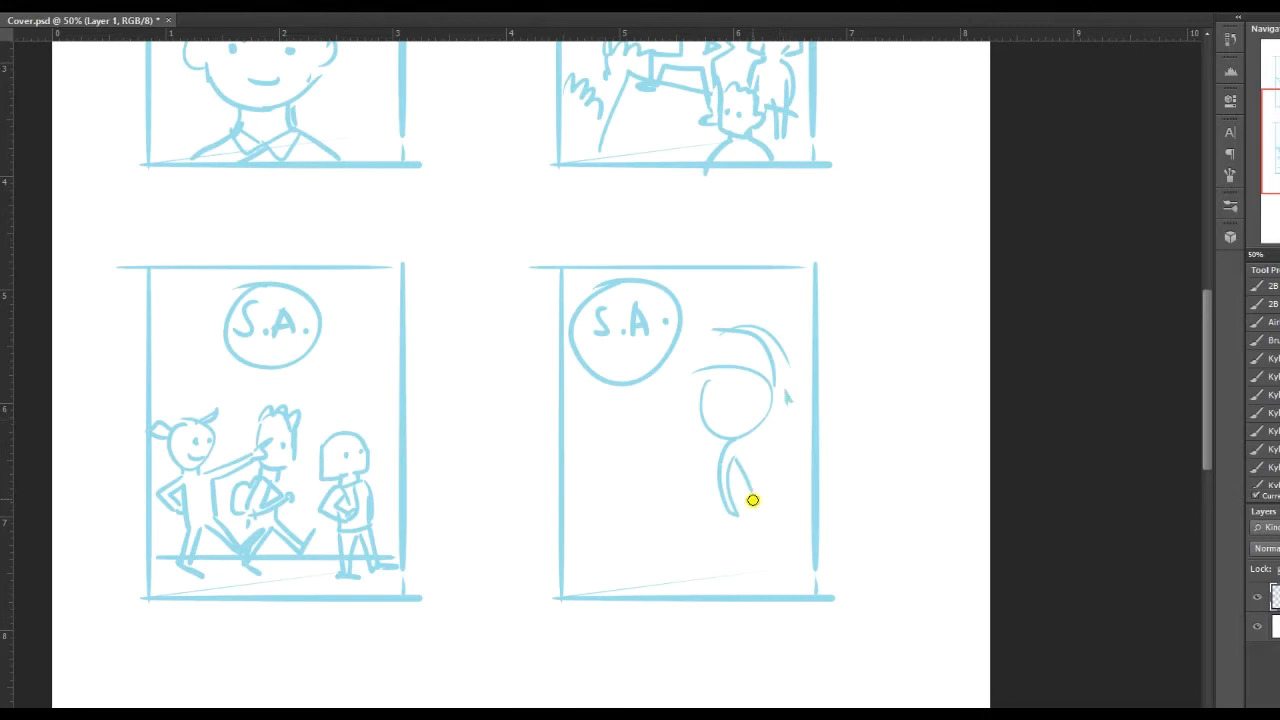
pyautogui.moveTo(752, 500); pyautogui.dragTo(730, 590)
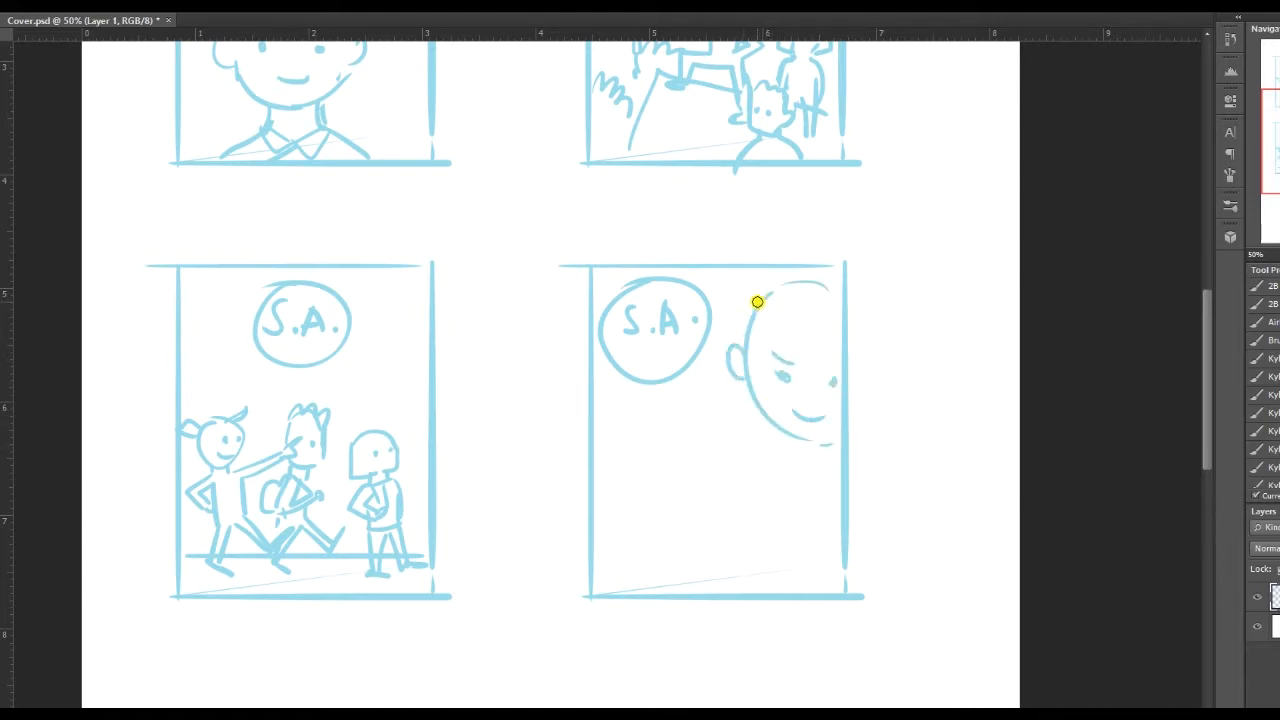
pyautogui.moveTo(758, 302); pyautogui.dragTo(748, 416)
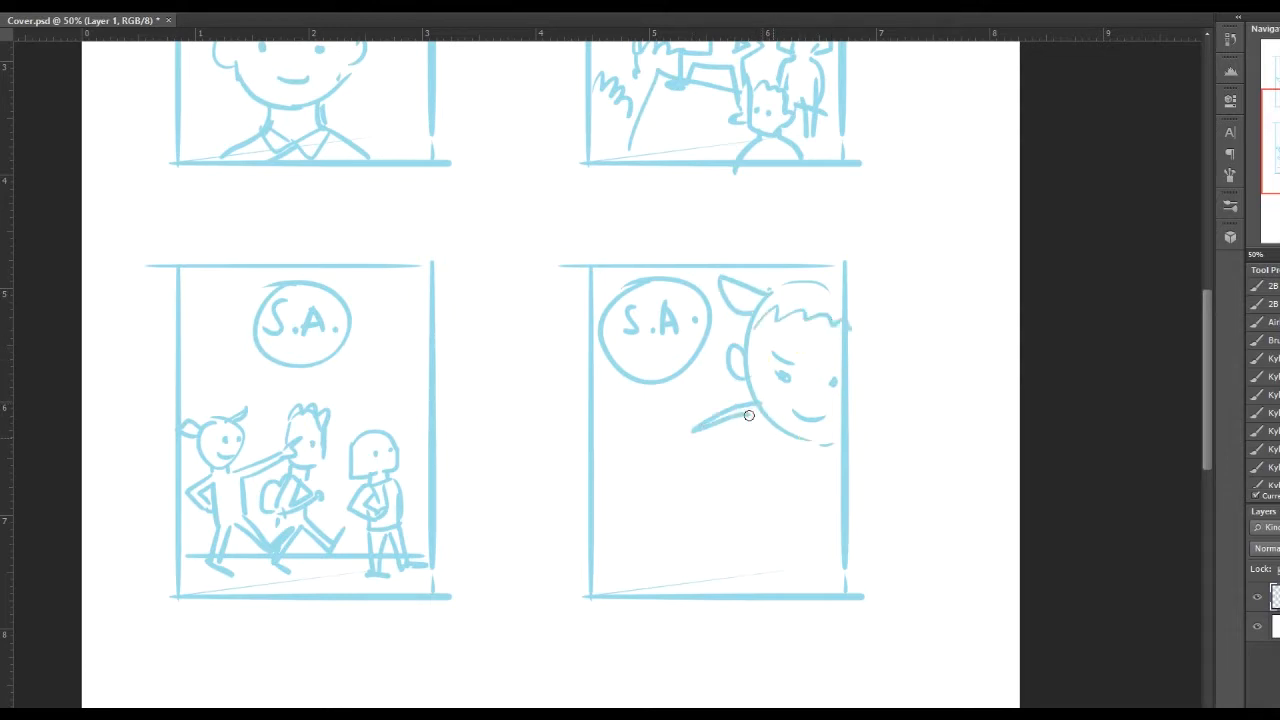
pyautogui.moveTo(748, 416); pyautogui.dragTo(720, 608)
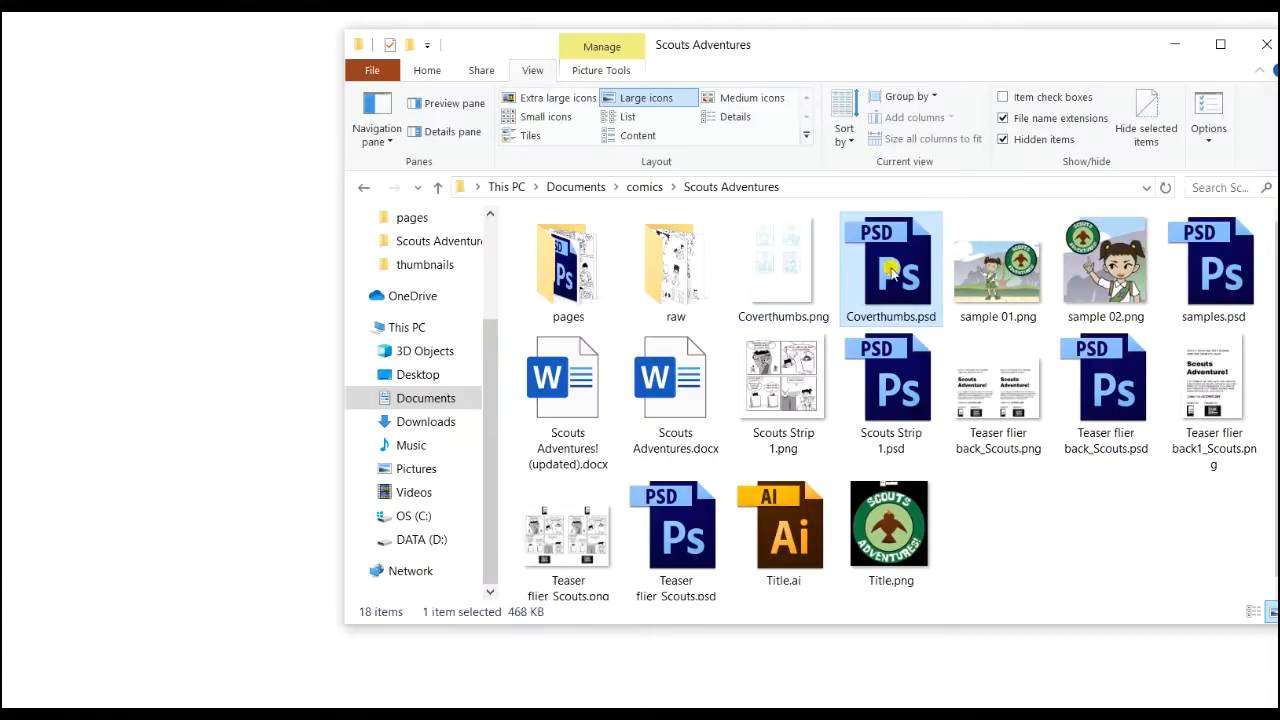
# Step: Open Coverthumbs.psd from the Scouts Adventures folder
pyautogui.doubleClick(890, 256)
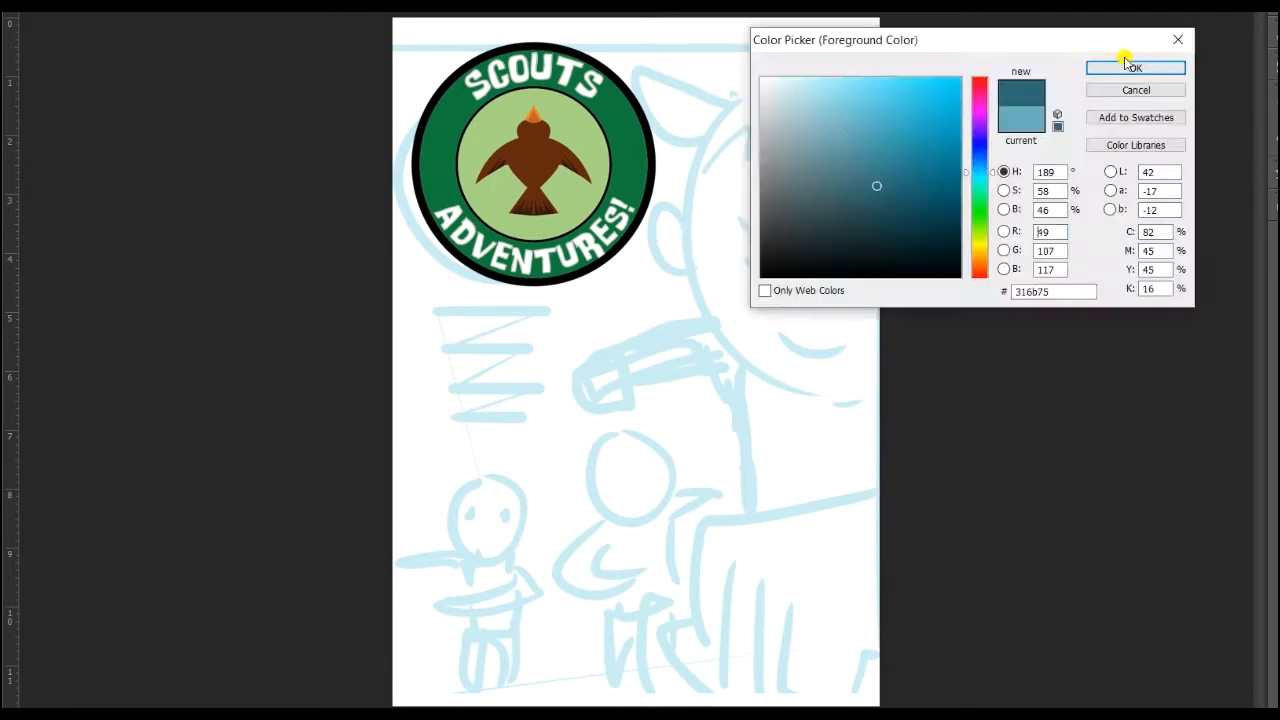
# Step: Confirm the dark teal colour and pencil the large girl's face over the blue sketch
pyautogui.click(1134, 68)
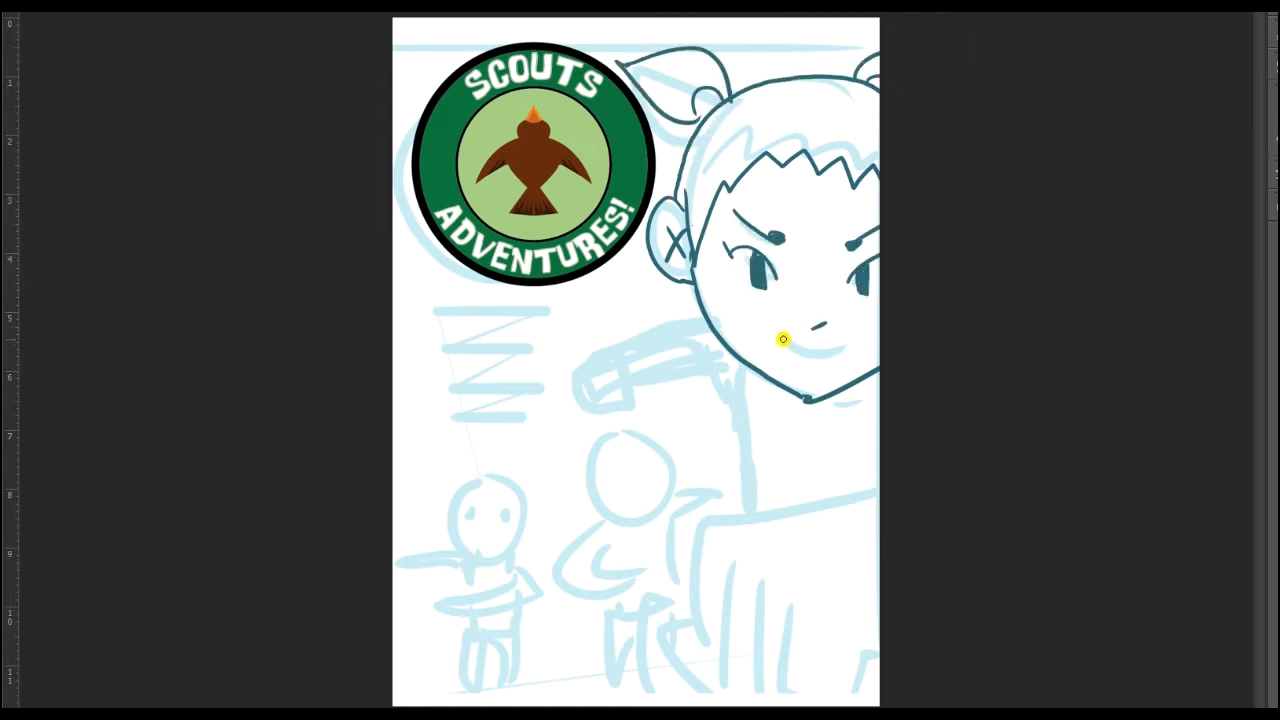
pyautogui.moveTo(780, 340); pyautogui.dragTo(880, 430)
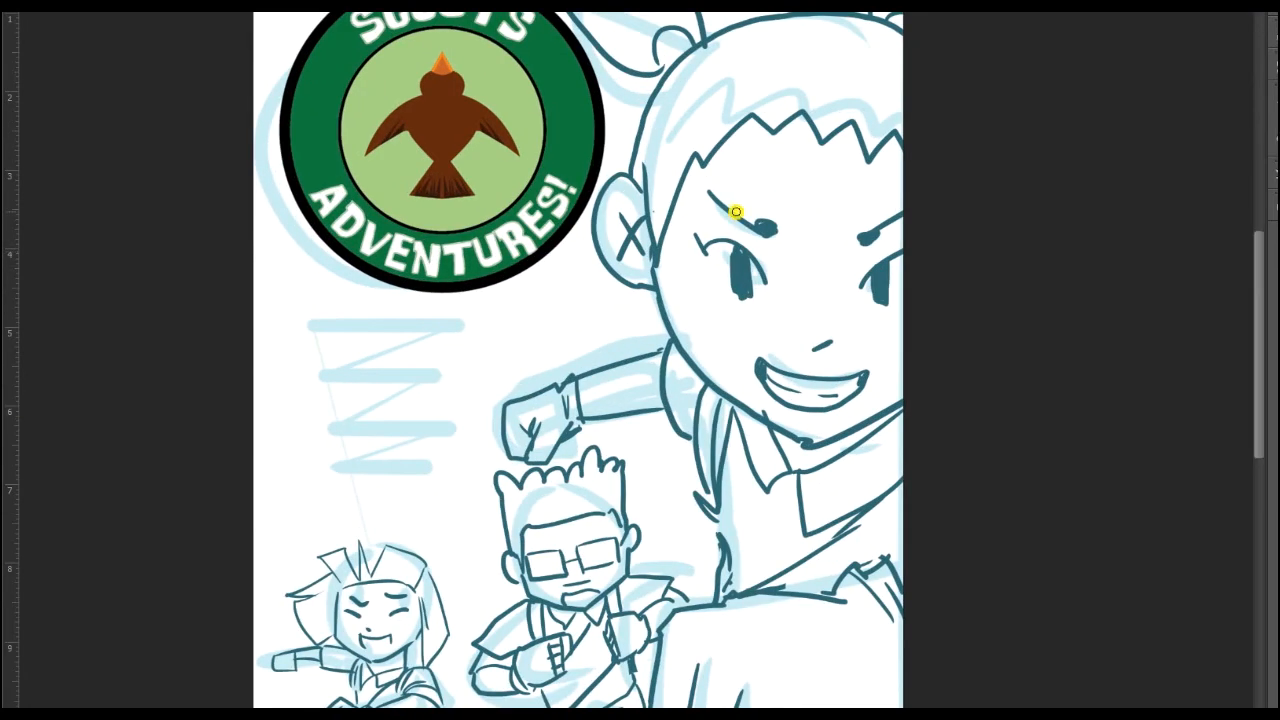
pyautogui.scroll(-3)
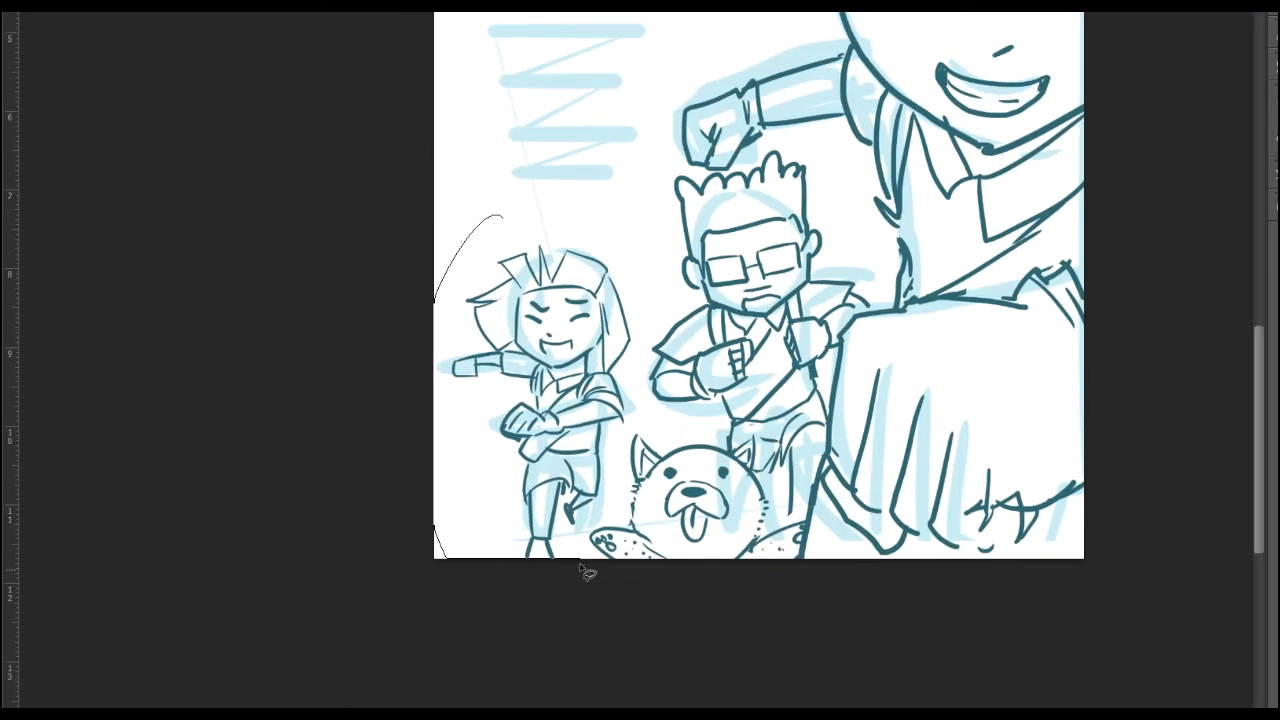